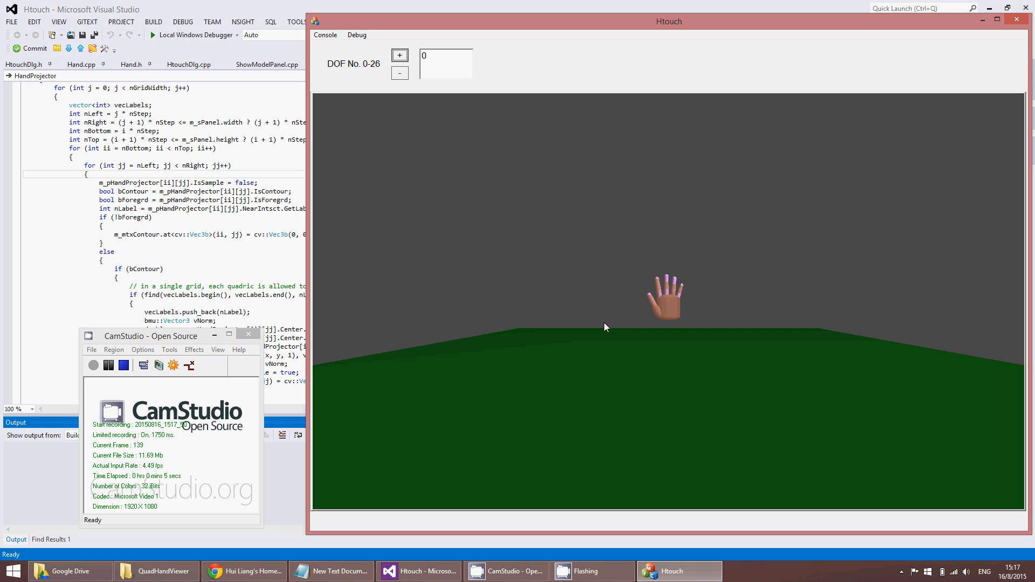
pyautogui.moveTo(655, 311)
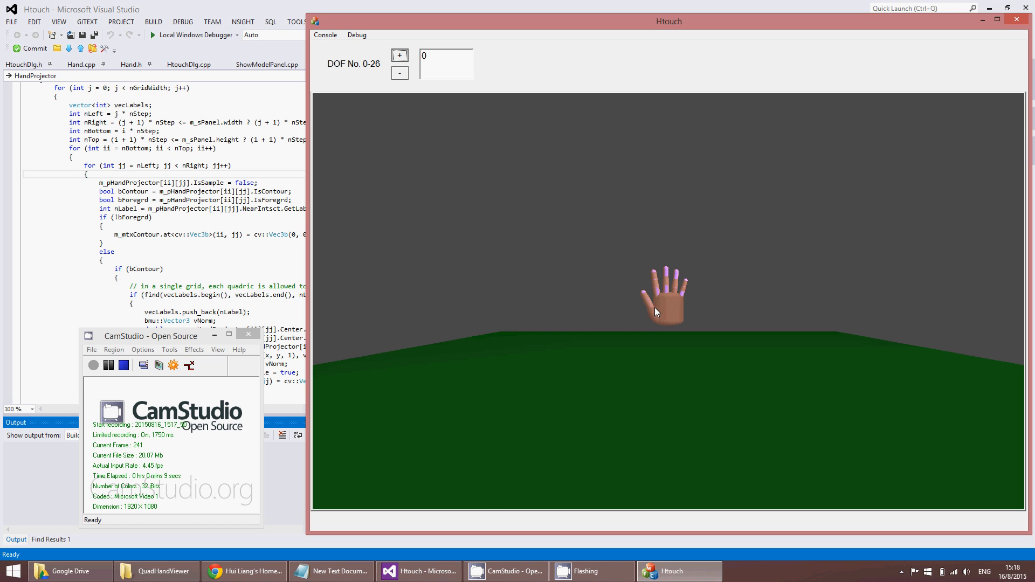
# Zoom the 3D view in so the quadric hand model fills the scene
pyautogui.scroll(3)
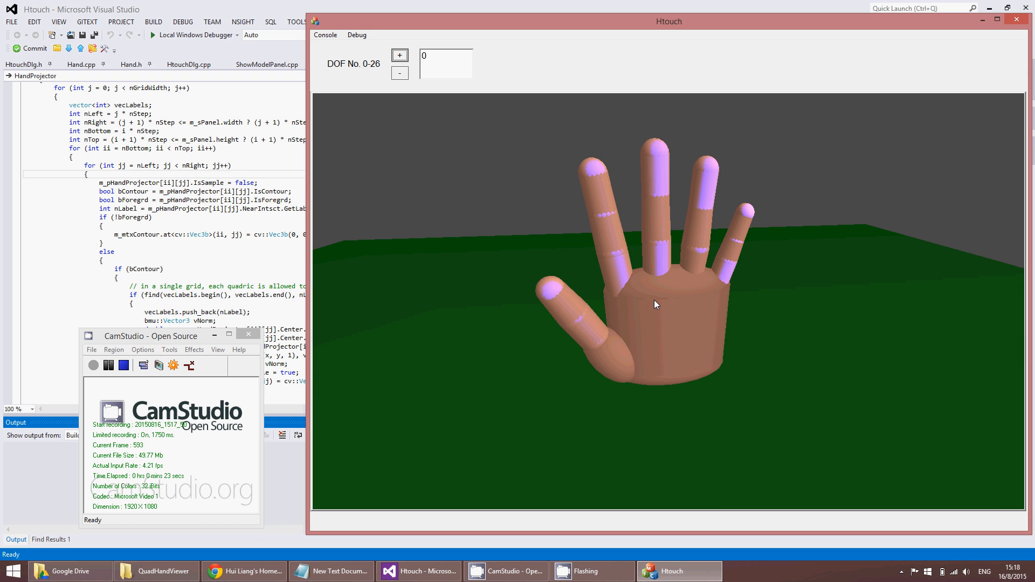
pyautogui.moveTo(663, 309)
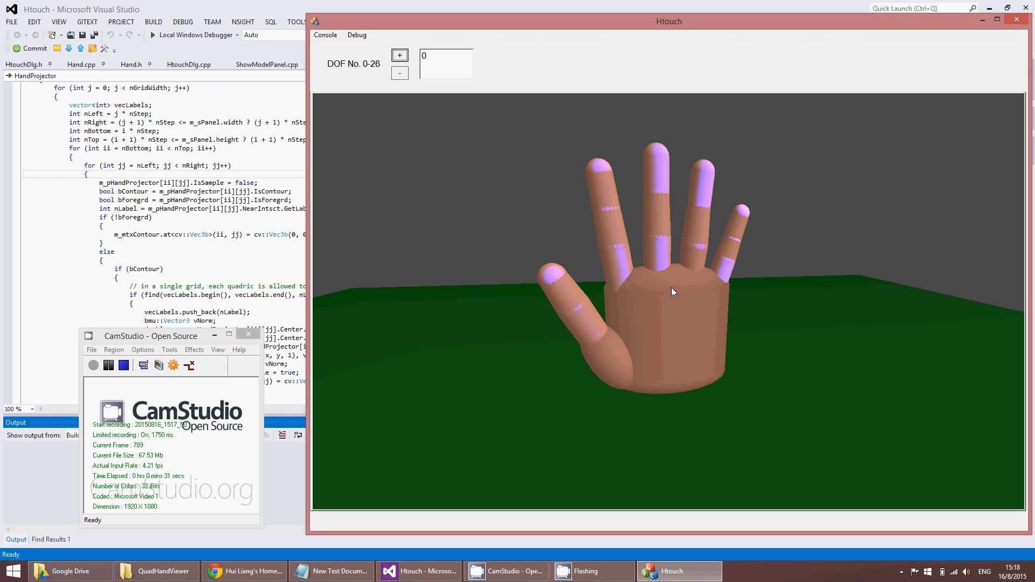
# Nudge degrees of freedom 0, 3 and 4 with + and - and return each to its pose
pyautogui.click(445, 55)
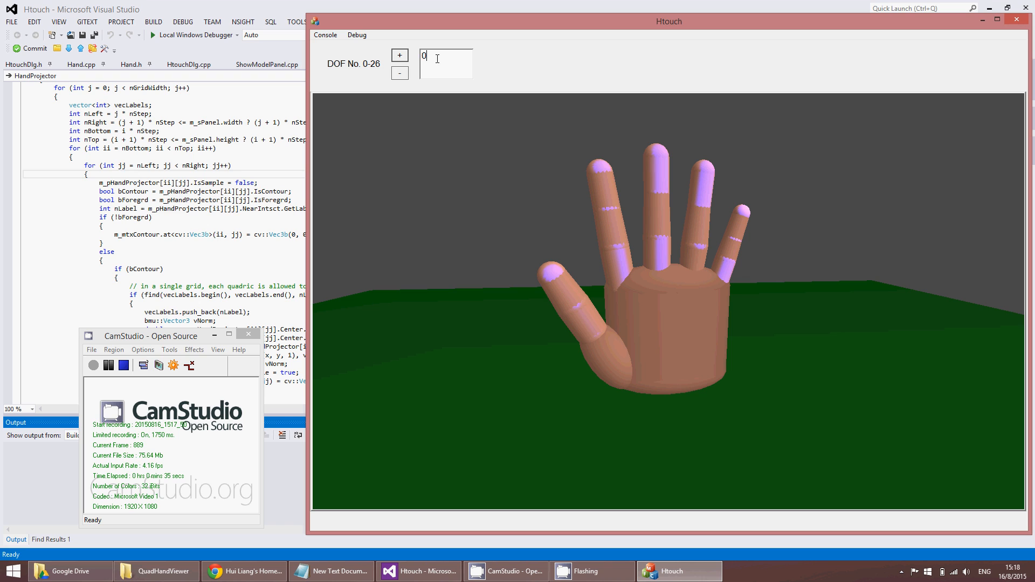
pyautogui.click(399, 55)
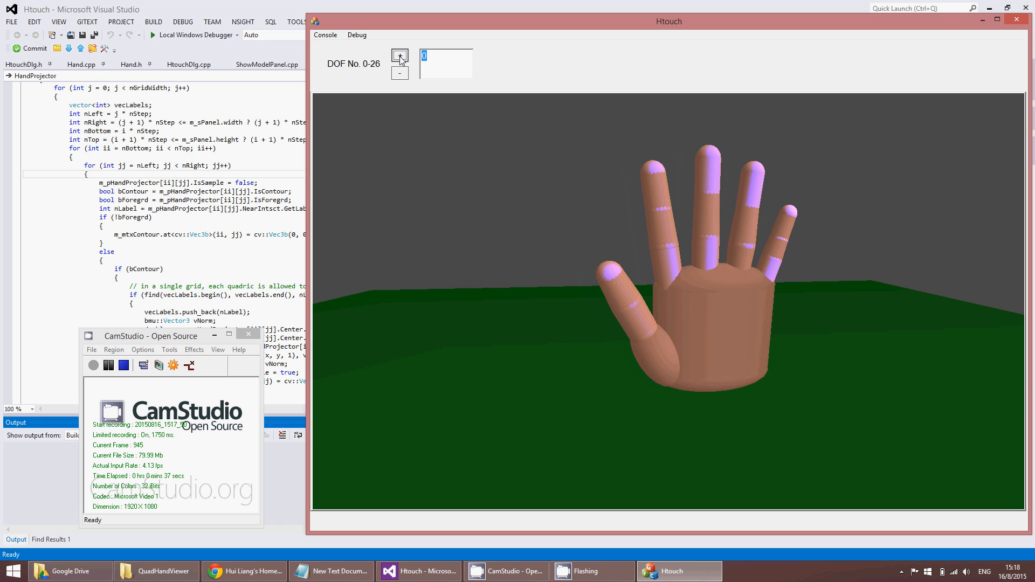
pyautogui.click(398, 73)
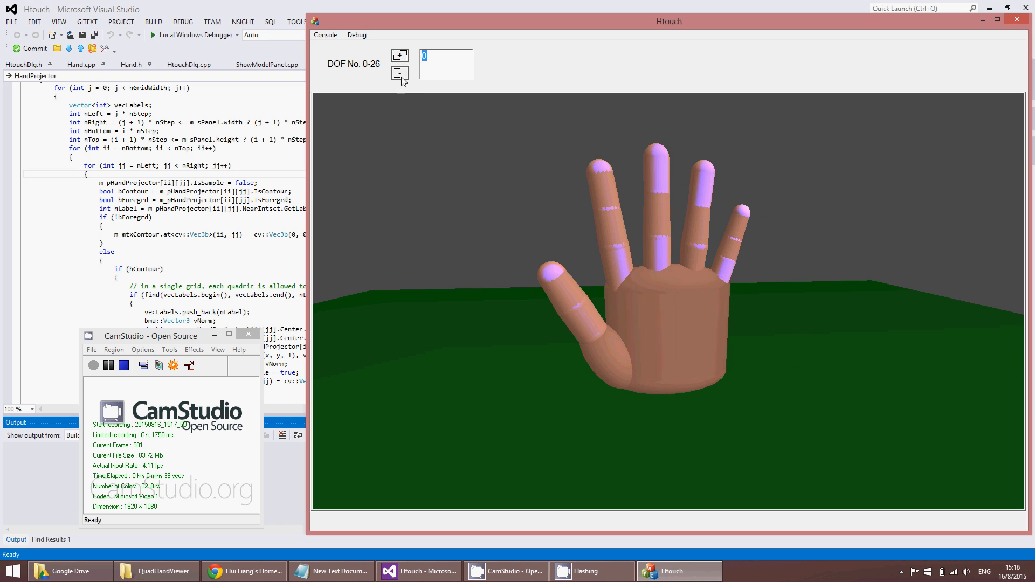
pyautogui.click(399, 74)
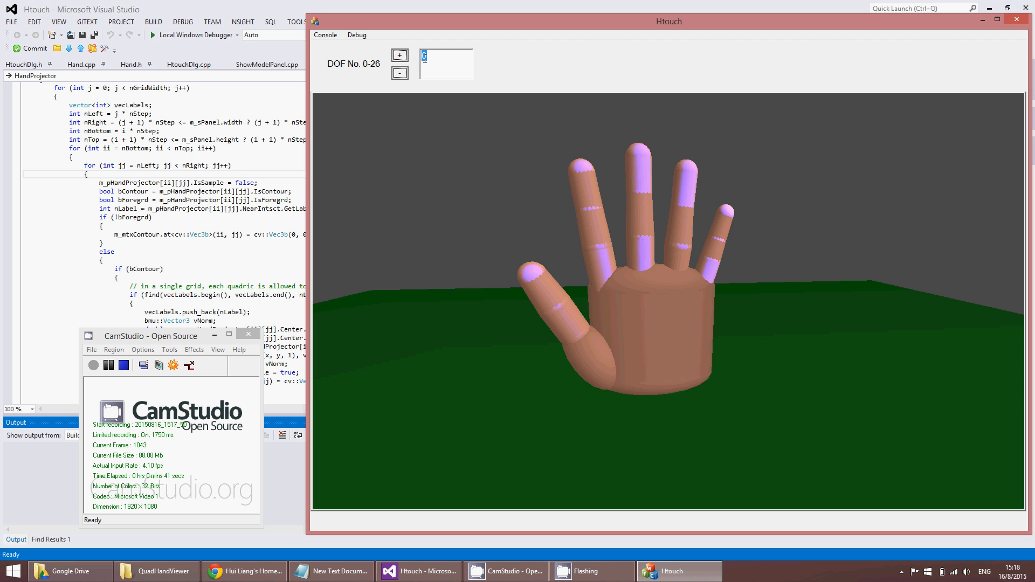
pyautogui.click(399, 55)
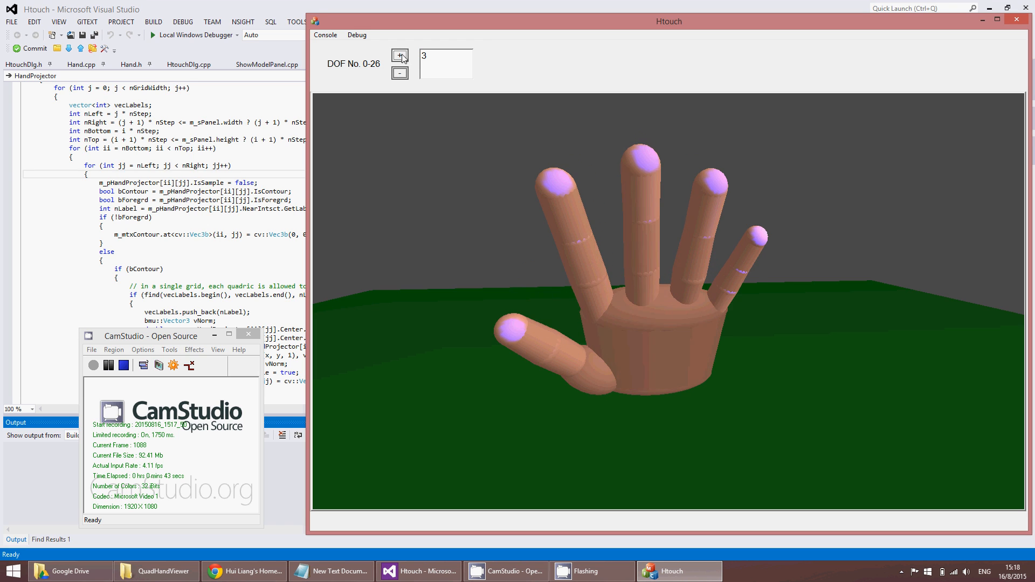
pyautogui.click(400, 55)
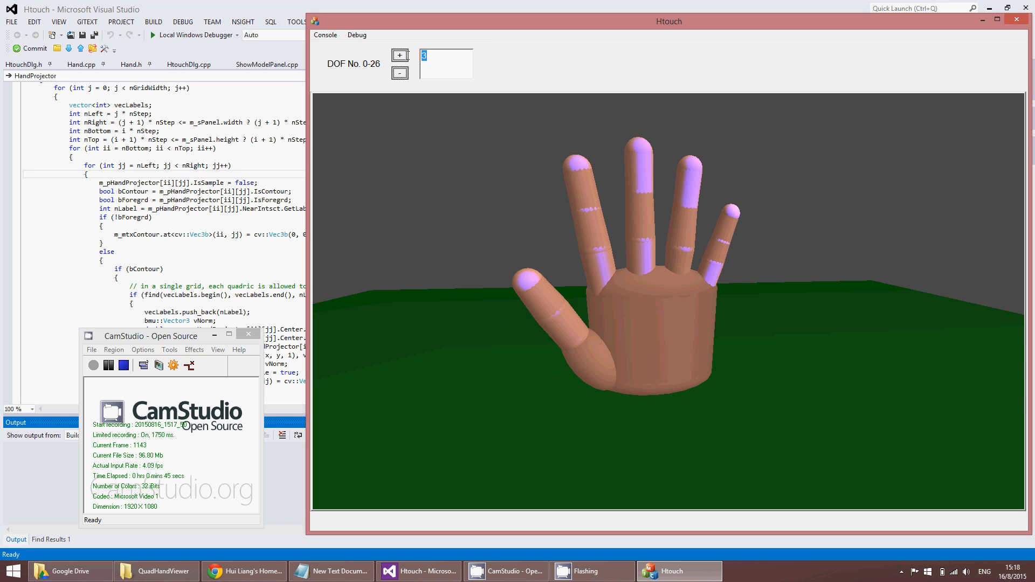
pyautogui.click(398, 55)
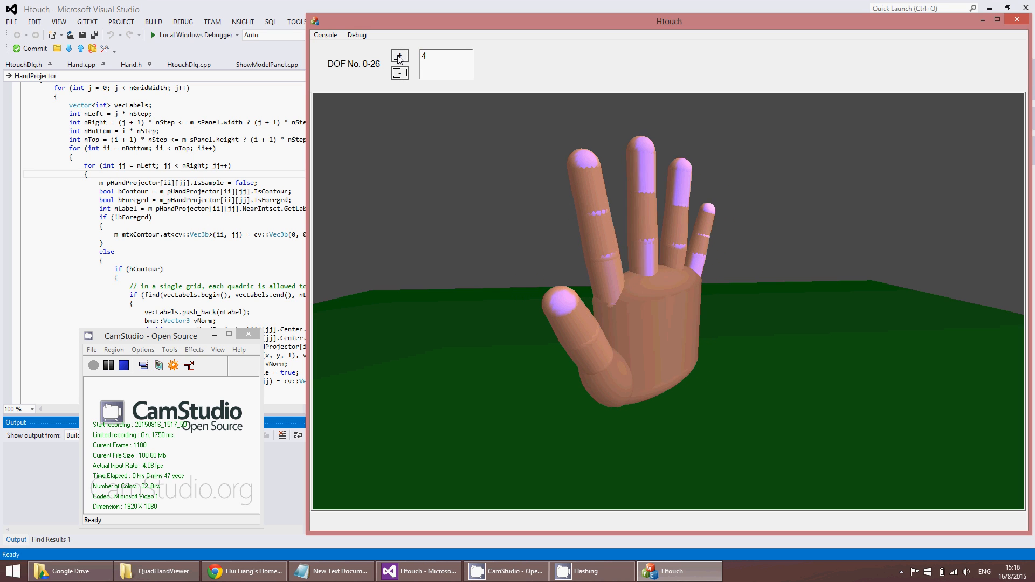
pyautogui.click(399, 73)
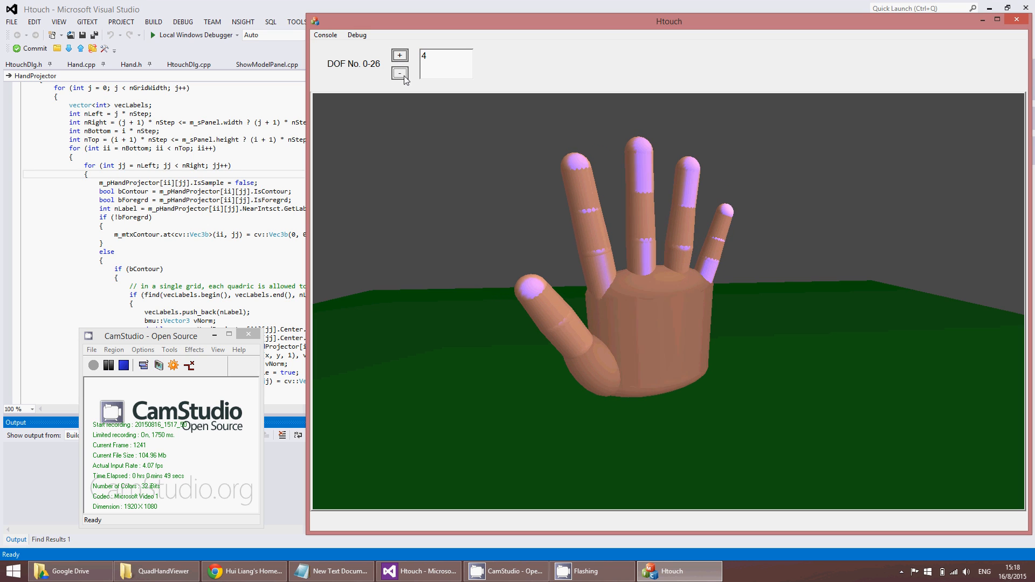
# Swing the thumb along DOF 7 and bend fingers along DOFs 12 and 15
pyautogui.click(445, 63)
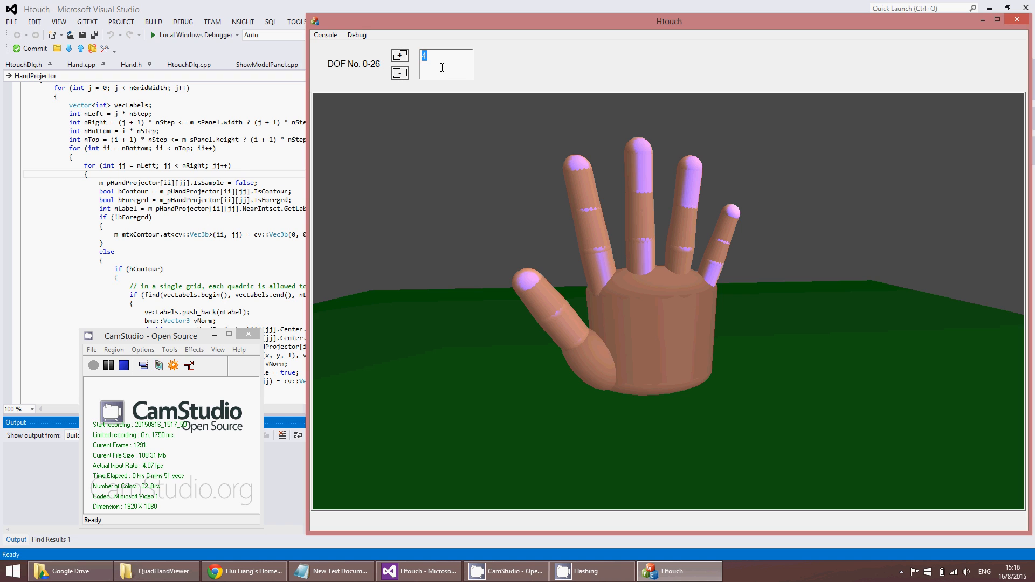
pyautogui.click(399, 55)
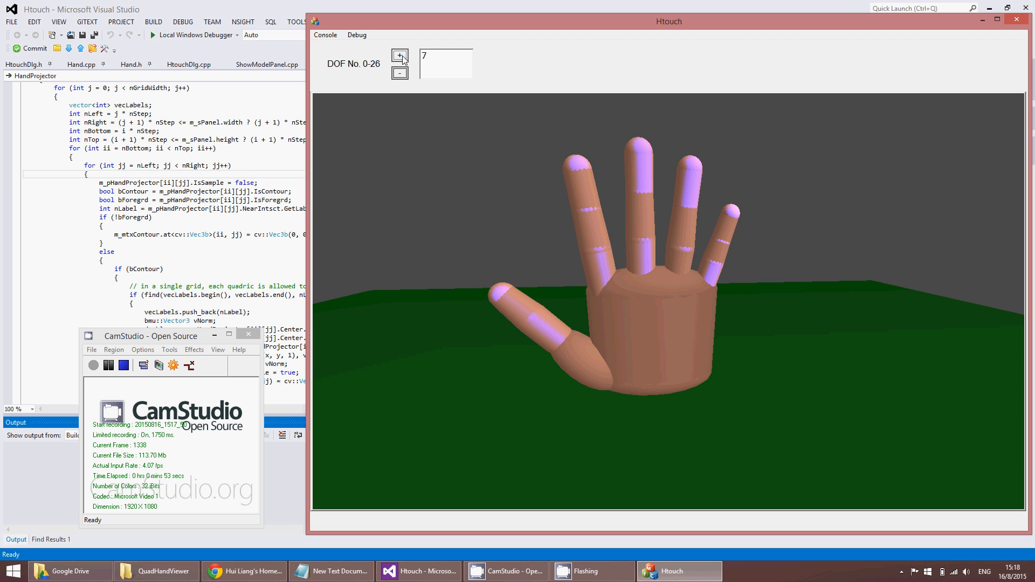
pyautogui.click(399, 55)
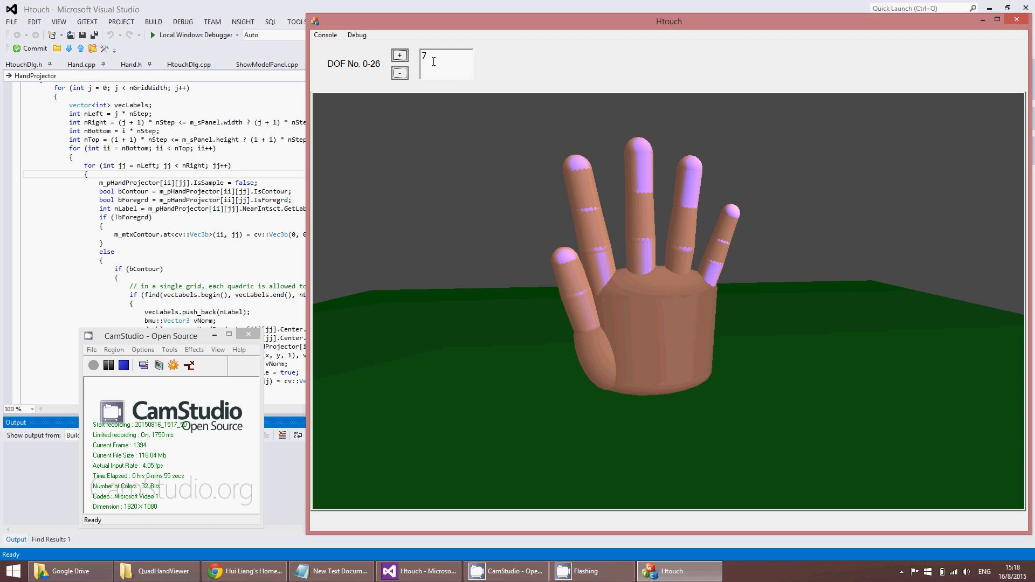
pyautogui.click(399, 55)
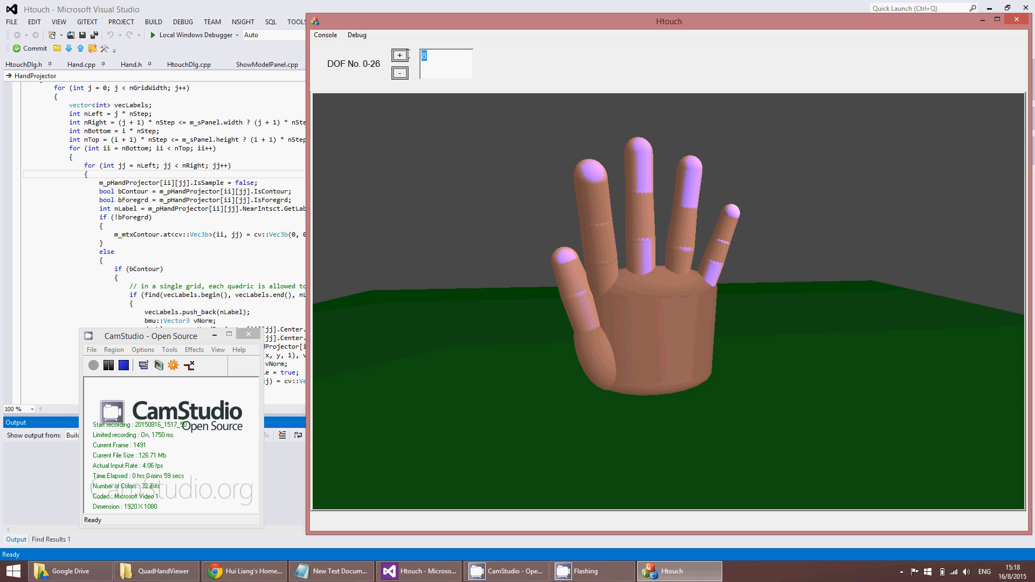
pyautogui.click(399, 55)
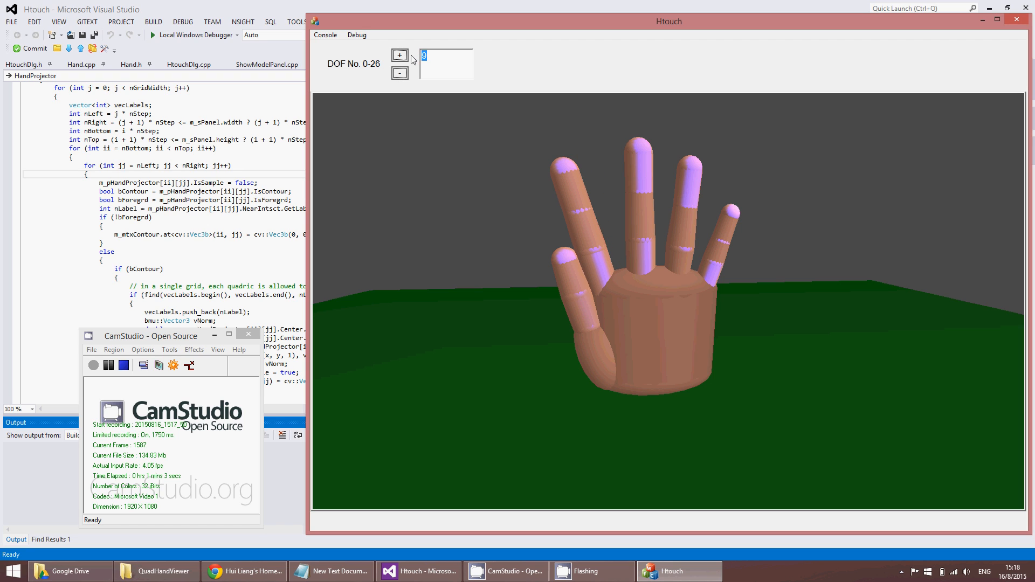
pyautogui.click(399, 55)
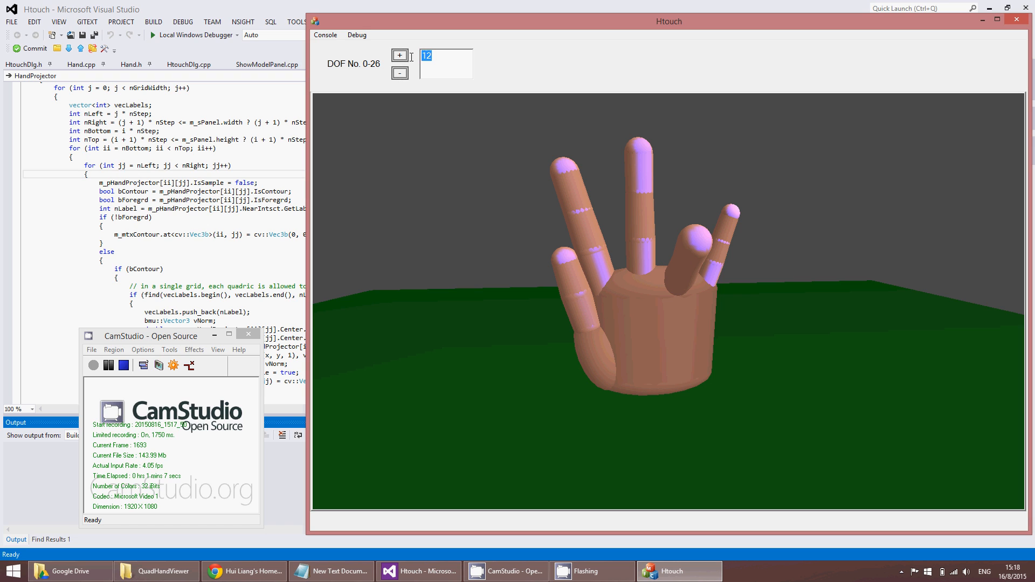
pyautogui.click(399, 55)
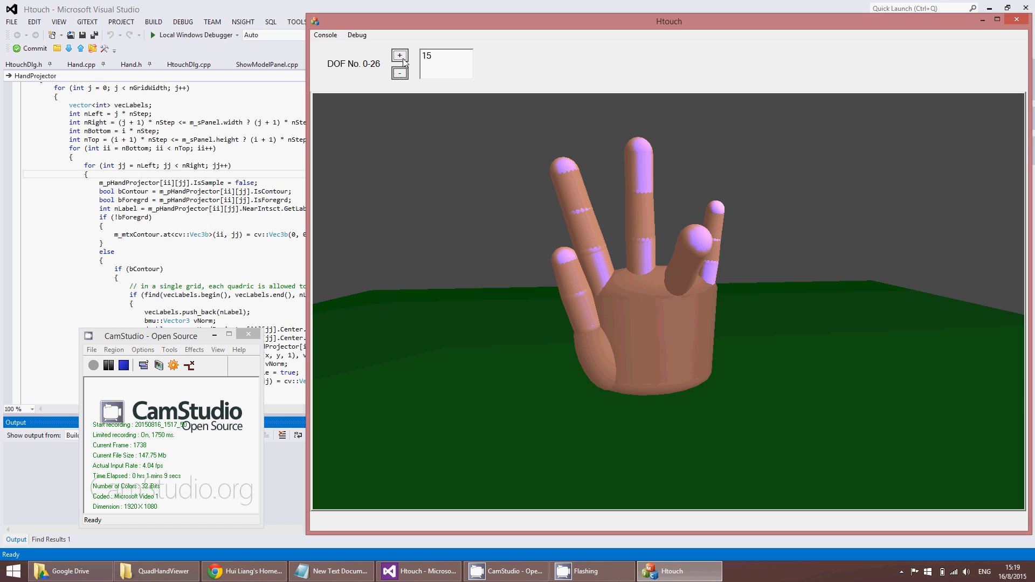
pyautogui.click(399, 73)
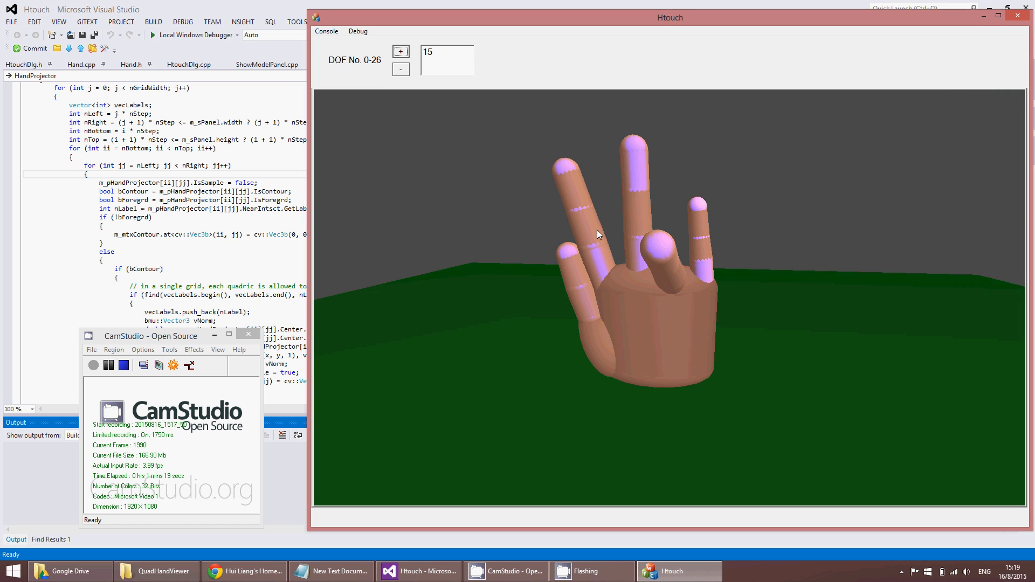
# Run a Debug option to render Contour, Silhouette and Depth windows of the posed hand
pyautogui.click(358, 31)
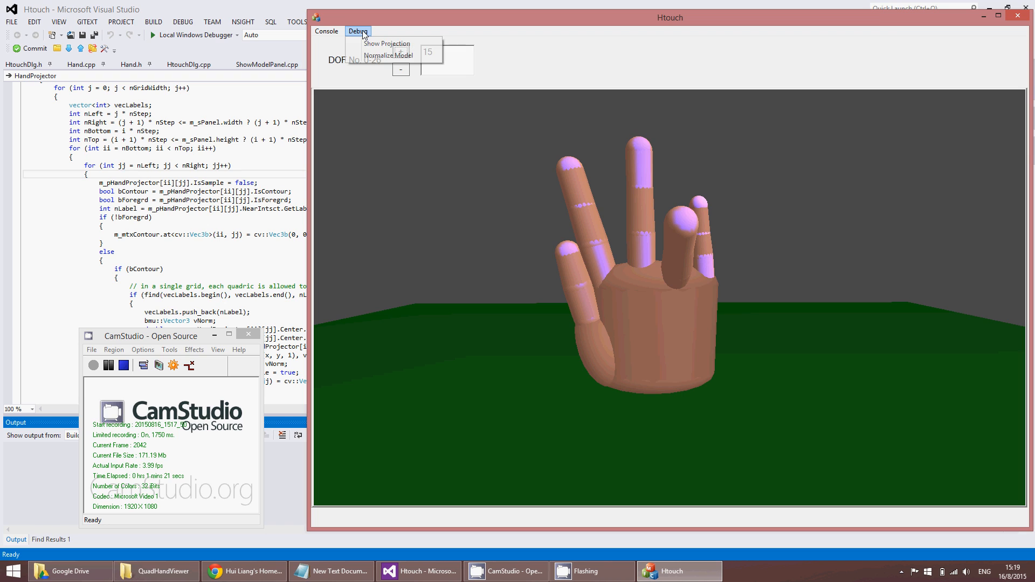
pyautogui.click(386, 43)
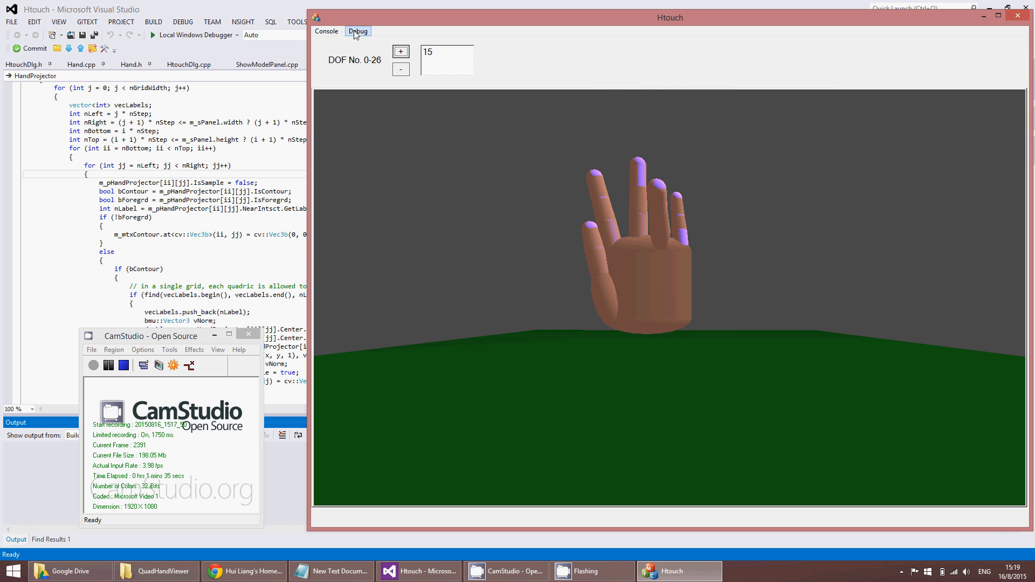
pyautogui.click(357, 31)
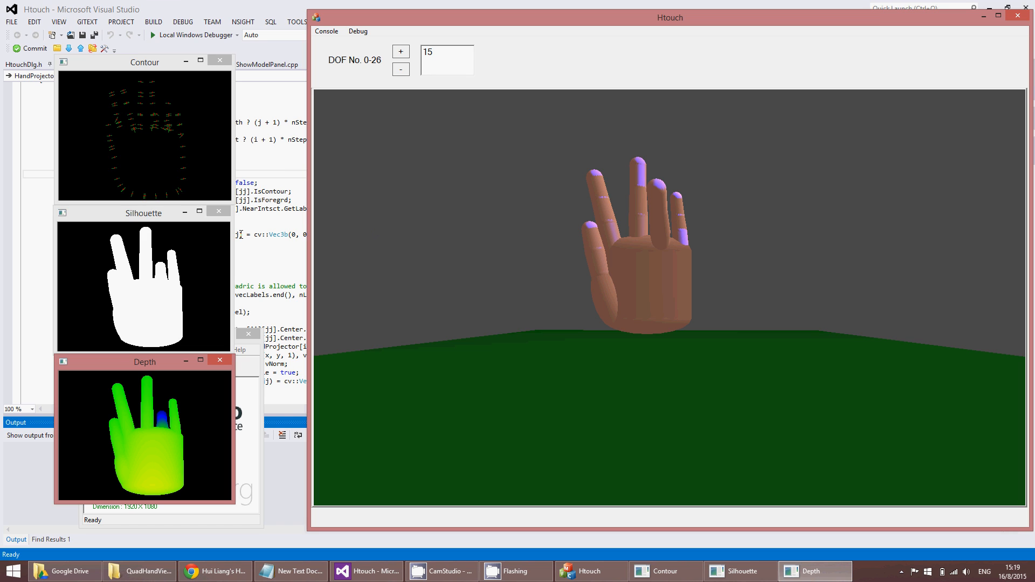
pyautogui.moveTo(142, 259)
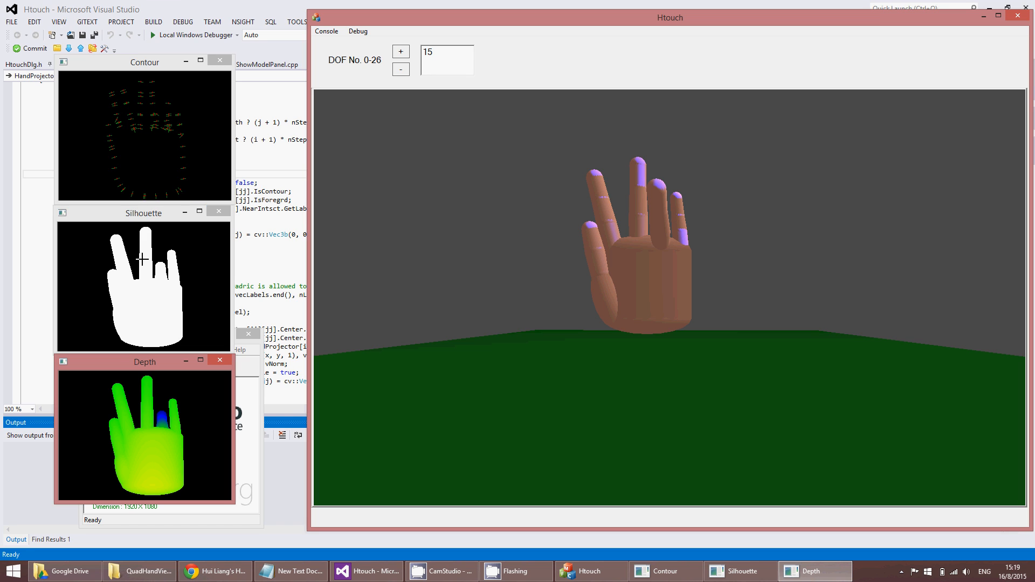
pyautogui.moveTo(339, 257)
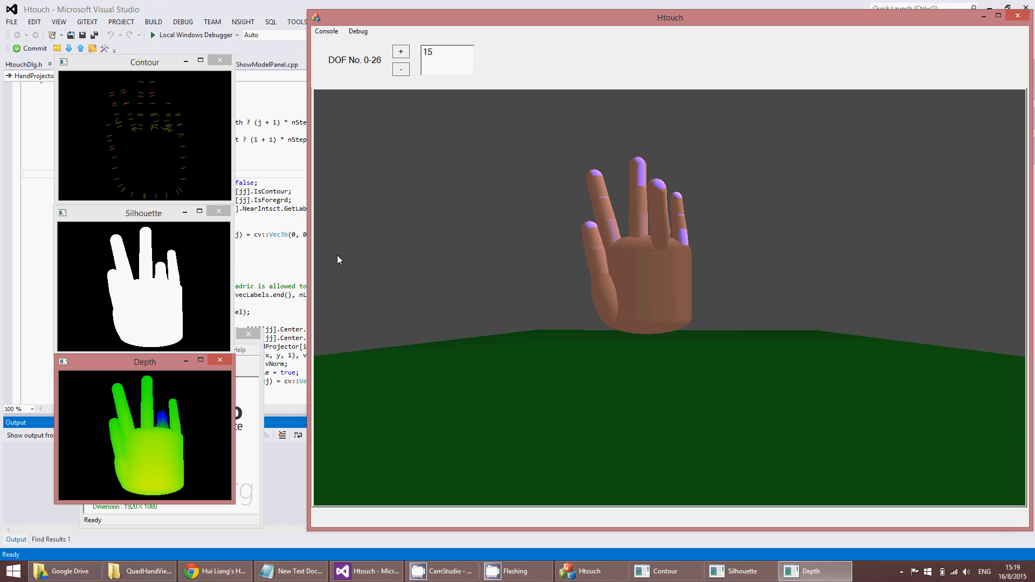
pyautogui.moveTo(599, 261)
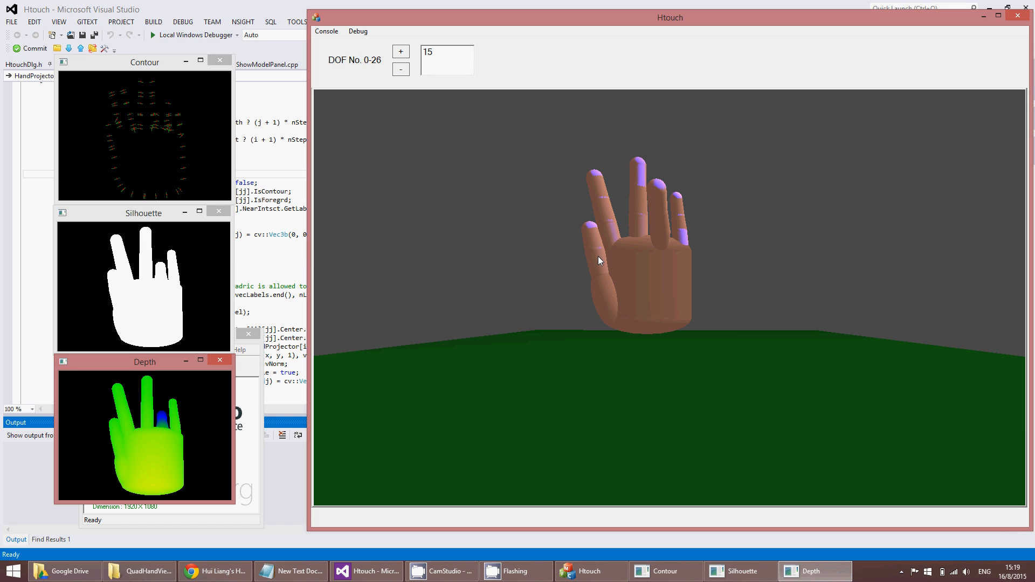
pyautogui.moveTo(429, 273)
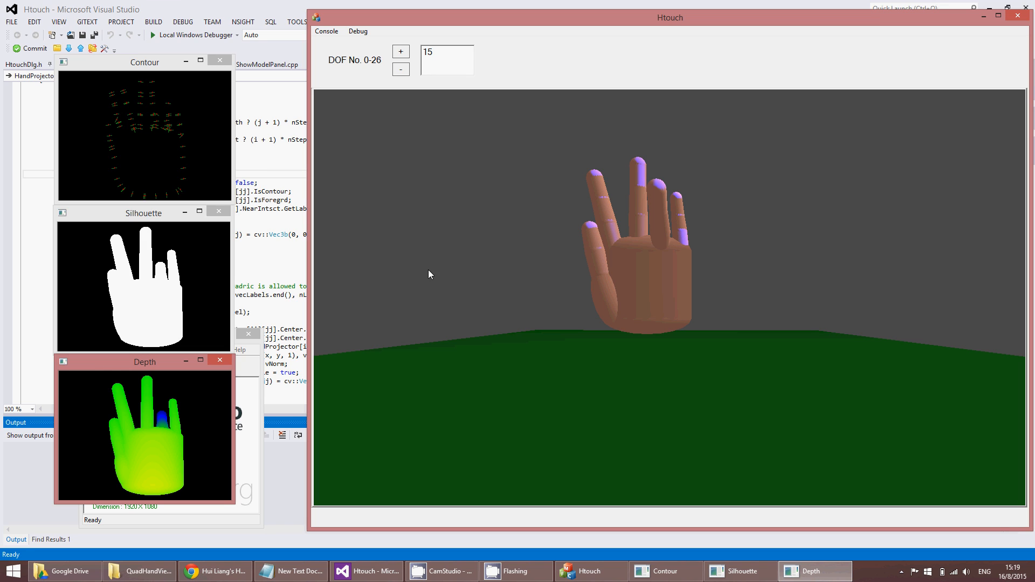
pyautogui.moveTo(171, 184)
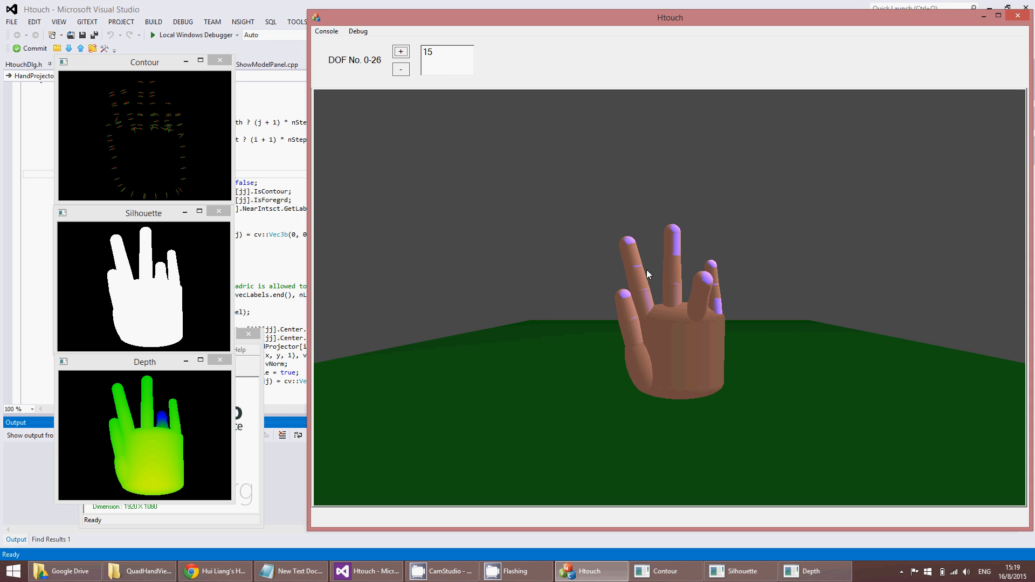
# Curl the little finger further down by stepping DOF 21 with +
pyautogui.click(400, 69)
pyautogui.write('21')
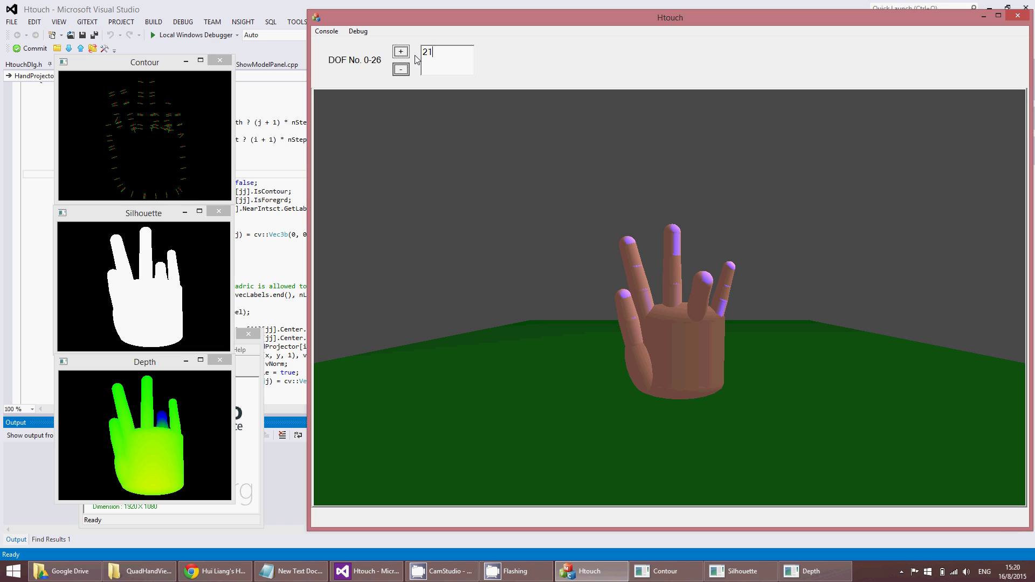
pyautogui.click(401, 52)
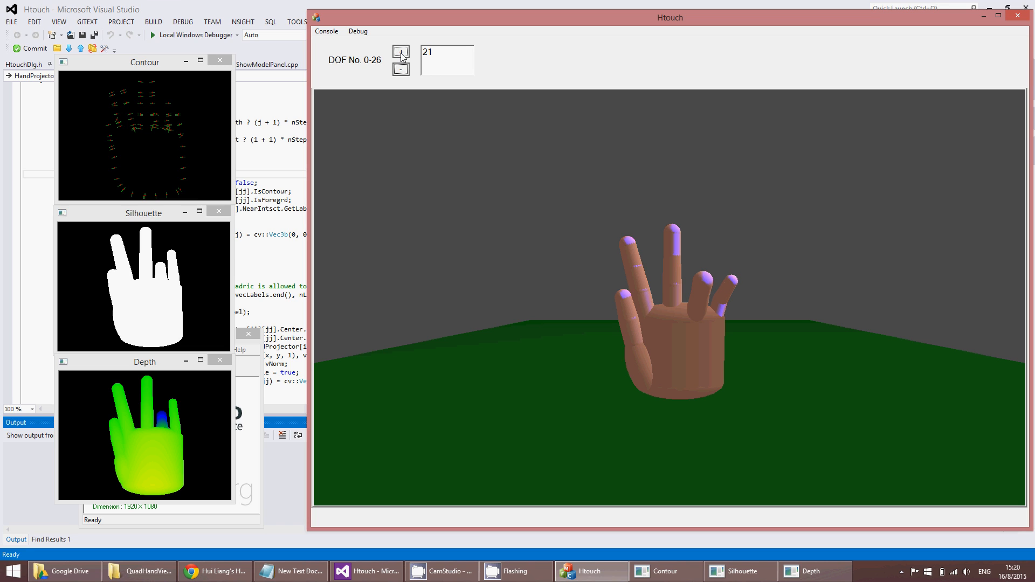
pyautogui.click(357, 31)
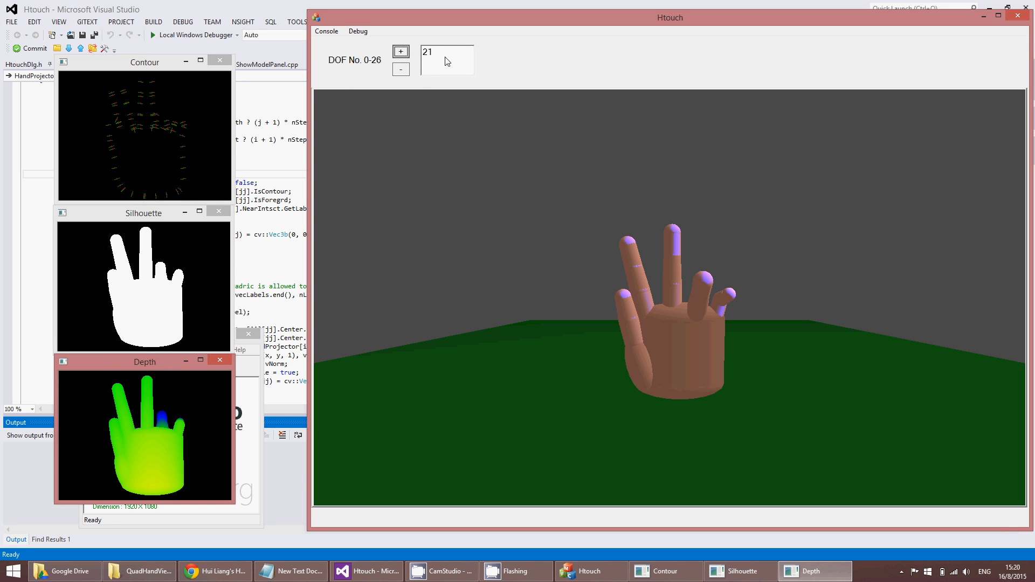
# Switch the DOF number to 23 and bend the leftmost finger a step
pyautogui.tripleClick(445, 52)
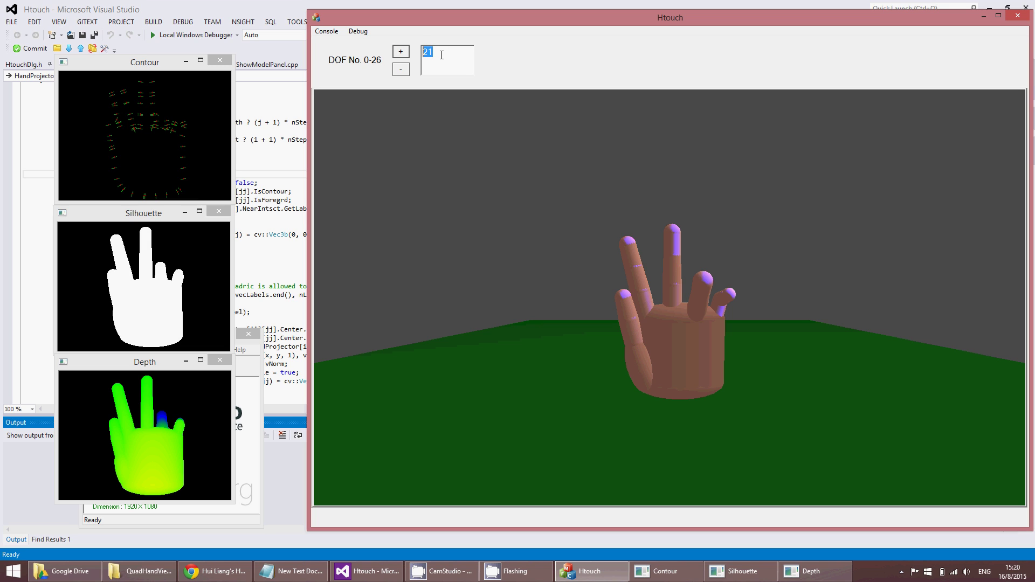
pyautogui.click(401, 52)
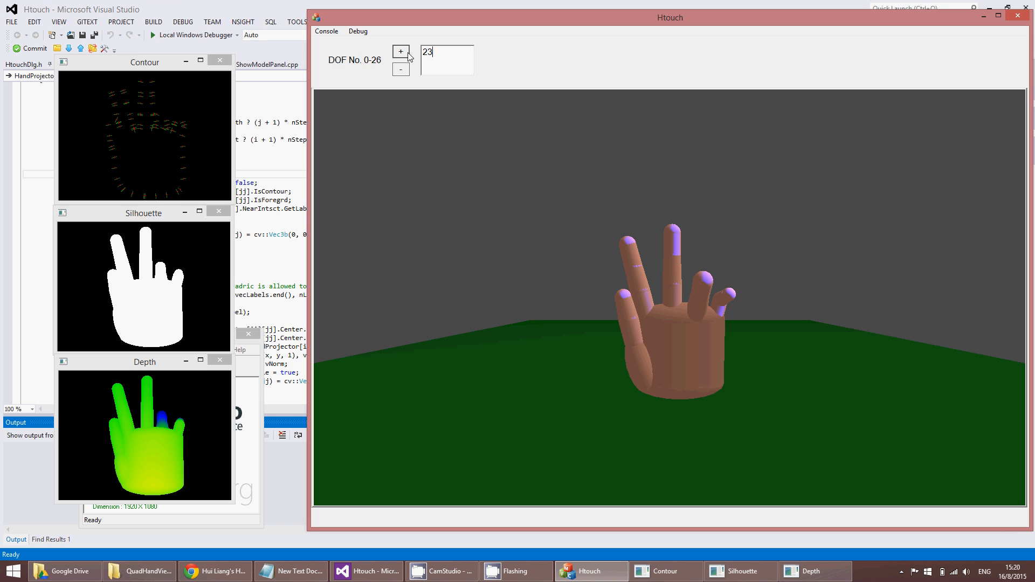
pyautogui.click(400, 69)
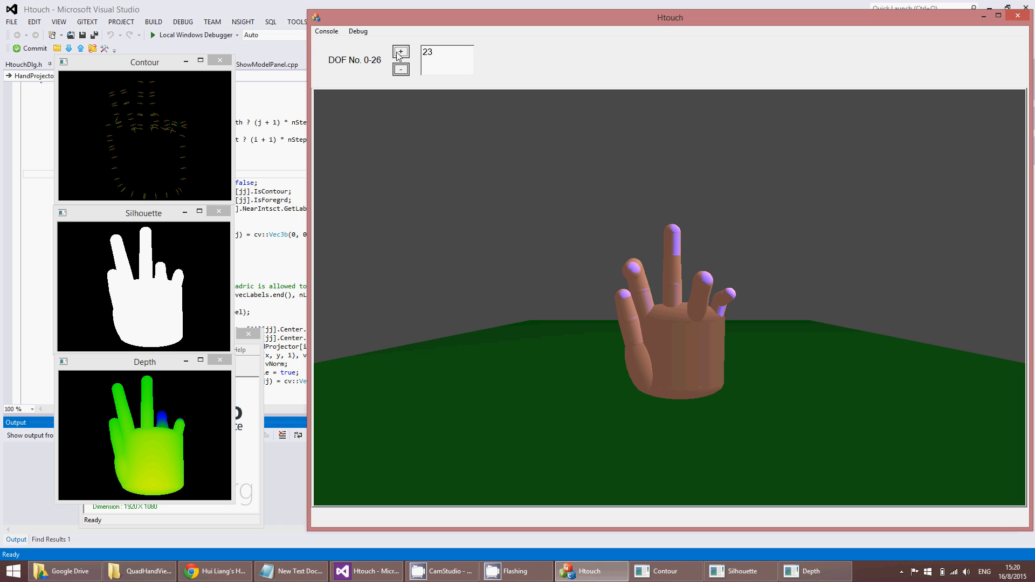
pyautogui.click(357, 31)
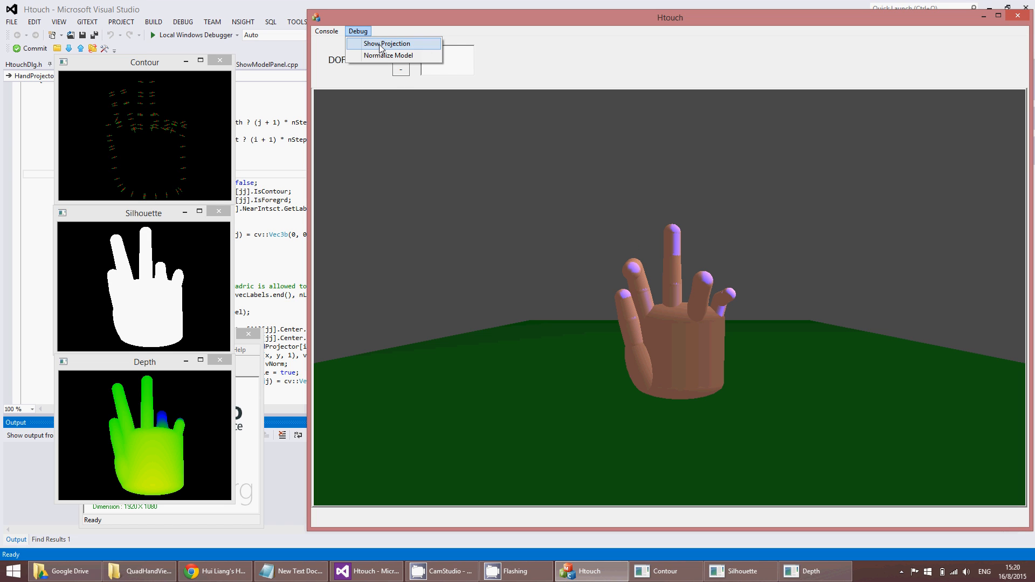
# Show the projection and bring up the console logging joint values
pyautogui.click(357, 31)
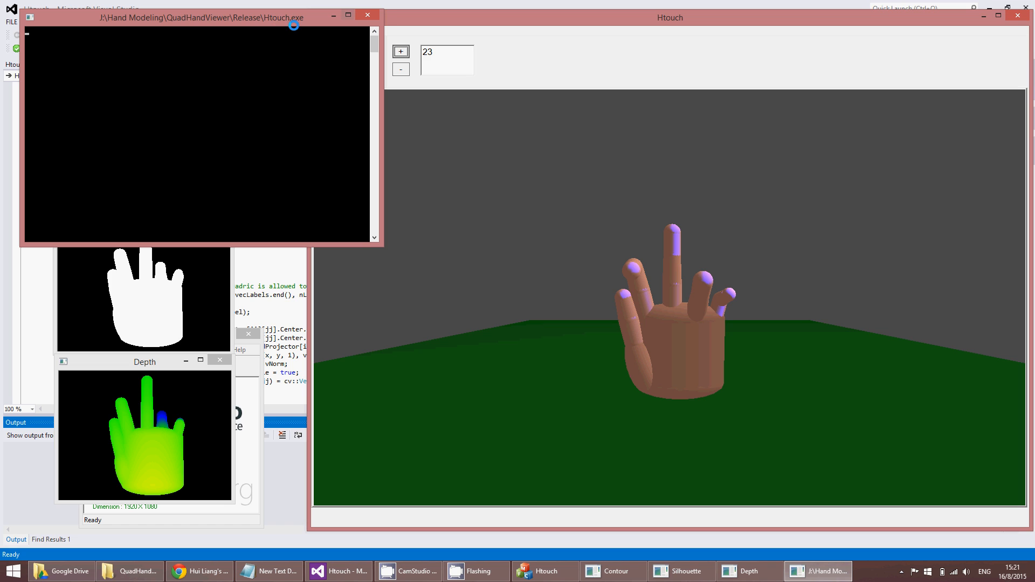
pyautogui.click(326, 31)
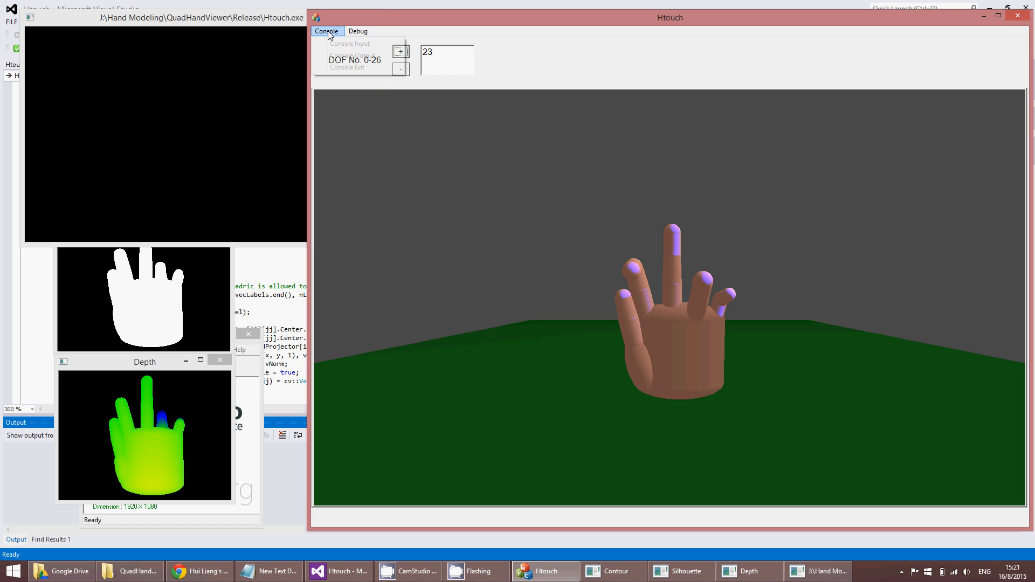
pyautogui.moveTo(372, 55)
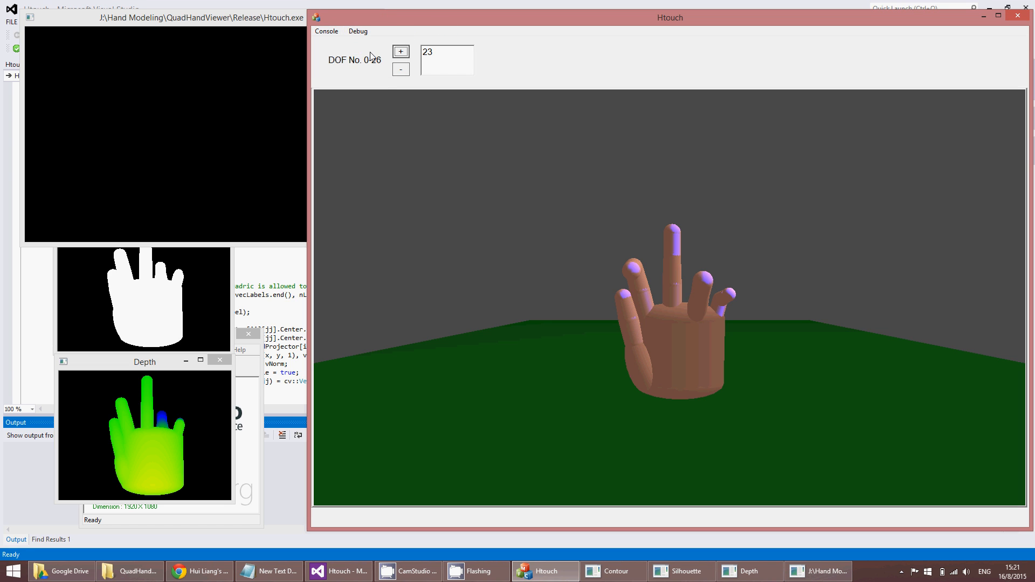
# Step DOF 23 back down until the leftmost finger stands upright, logged to 1.000000
pyautogui.click(400, 52)
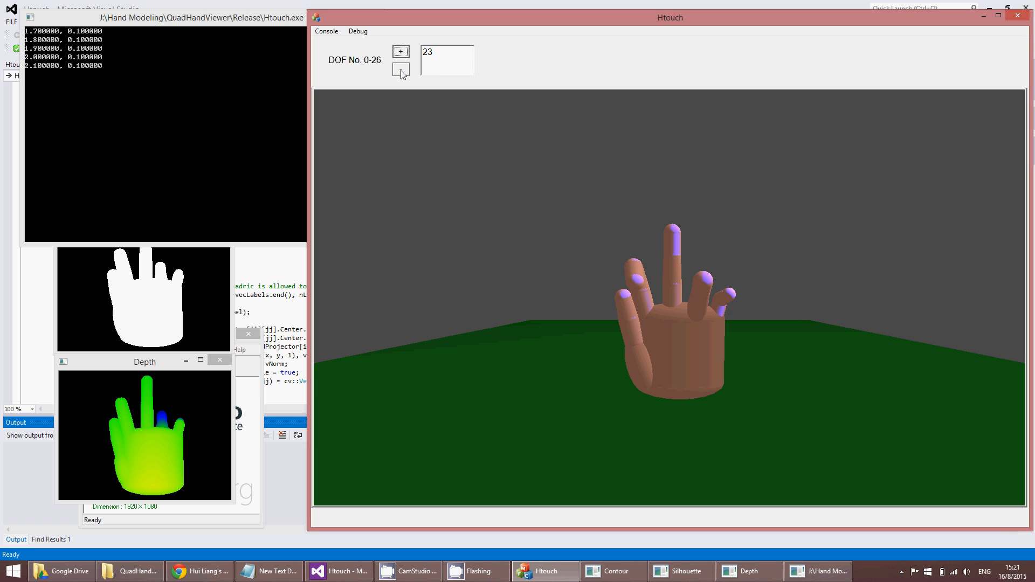
pyautogui.click(401, 68)
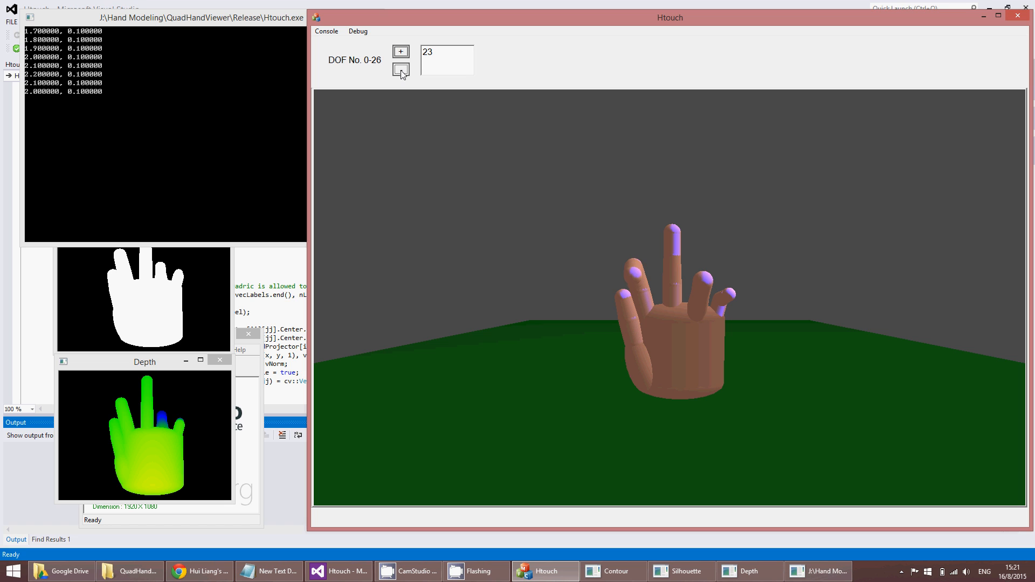
pyautogui.click(401, 69)
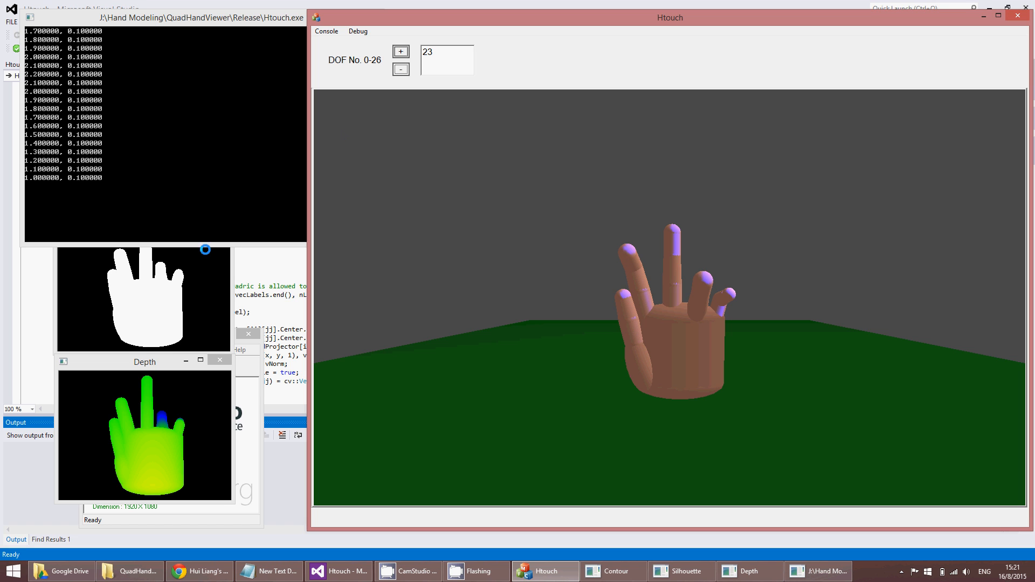
pyautogui.click(358, 31)
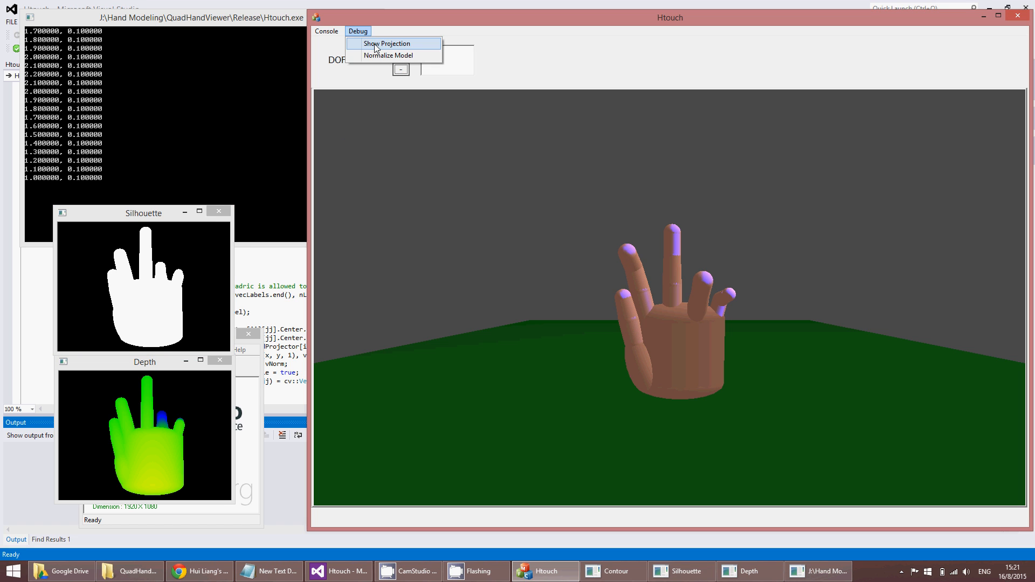
# Regenerate the contour, silhouette and depth images for the upright-finger pose via Show Projection
pyautogui.click(388, 43)
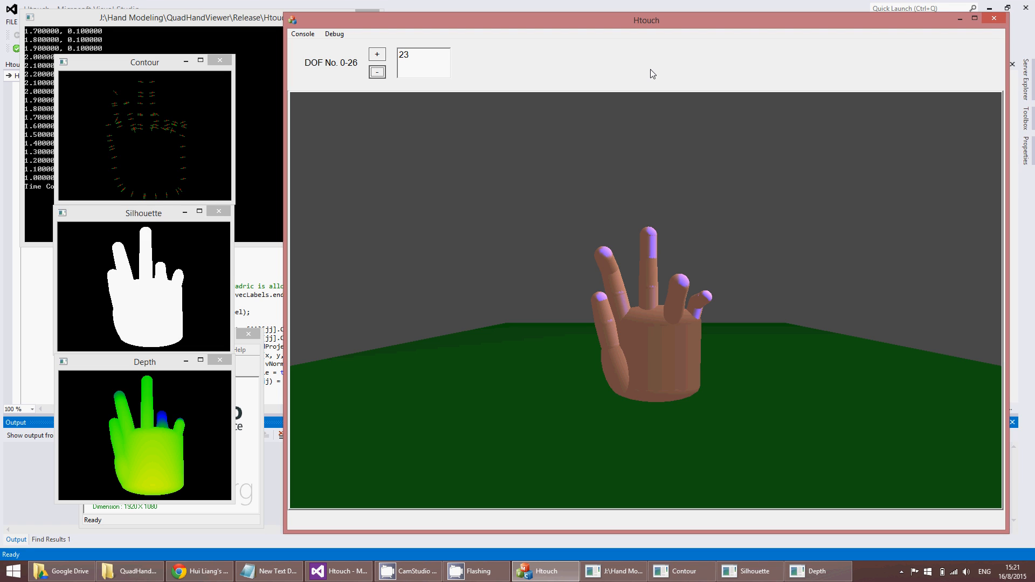
pyautogui.moveTo(643, 110)
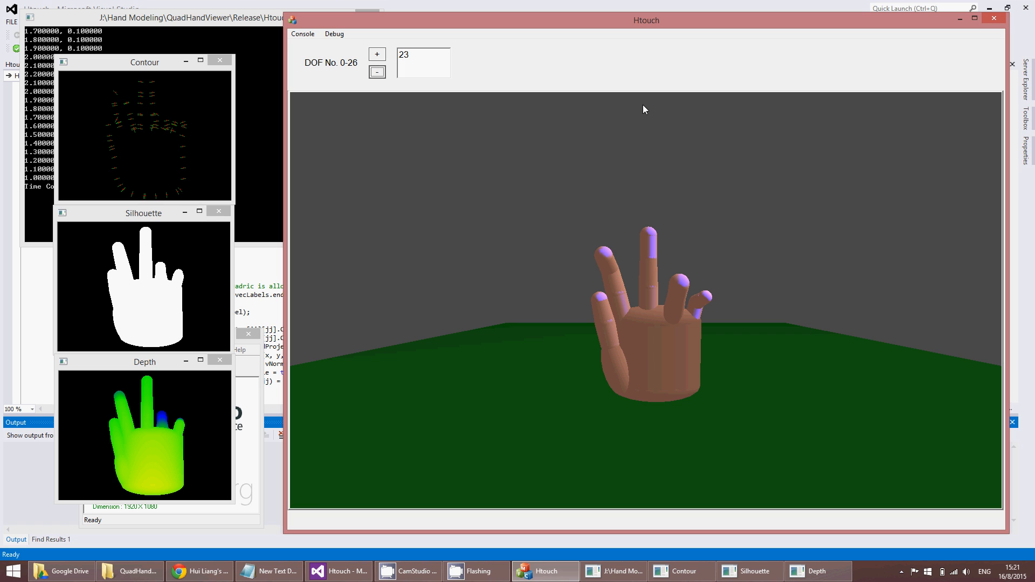